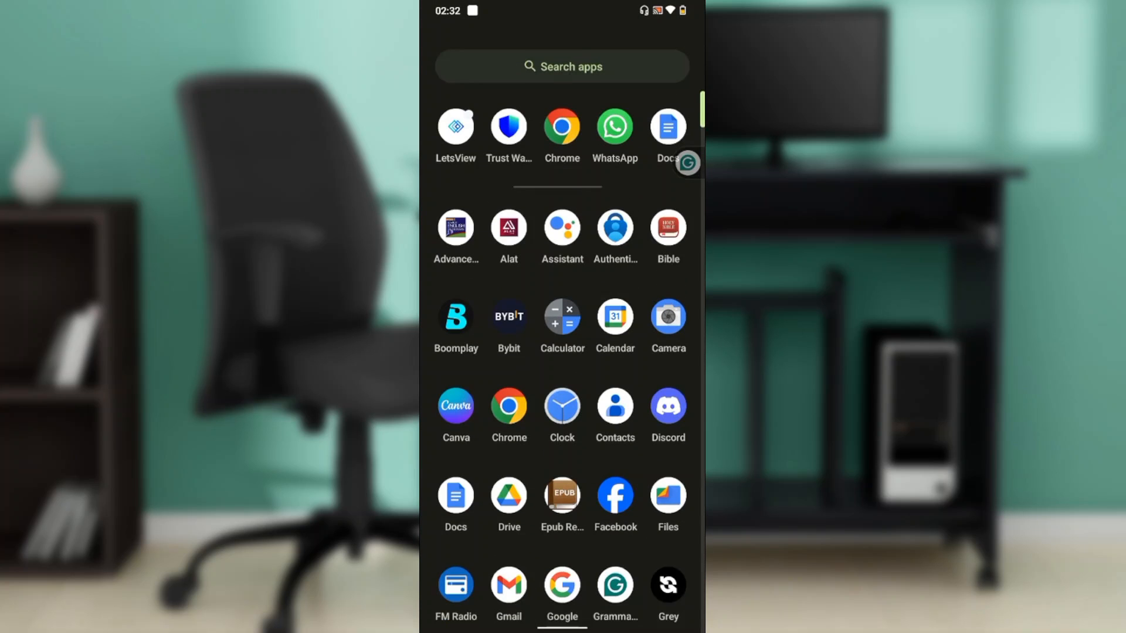
Launch Trust Wallet to its home screen showing Main Wallet 1 with $0.00 and its crypto list
{"action": "left_click", "coordinate": [508, 126]}
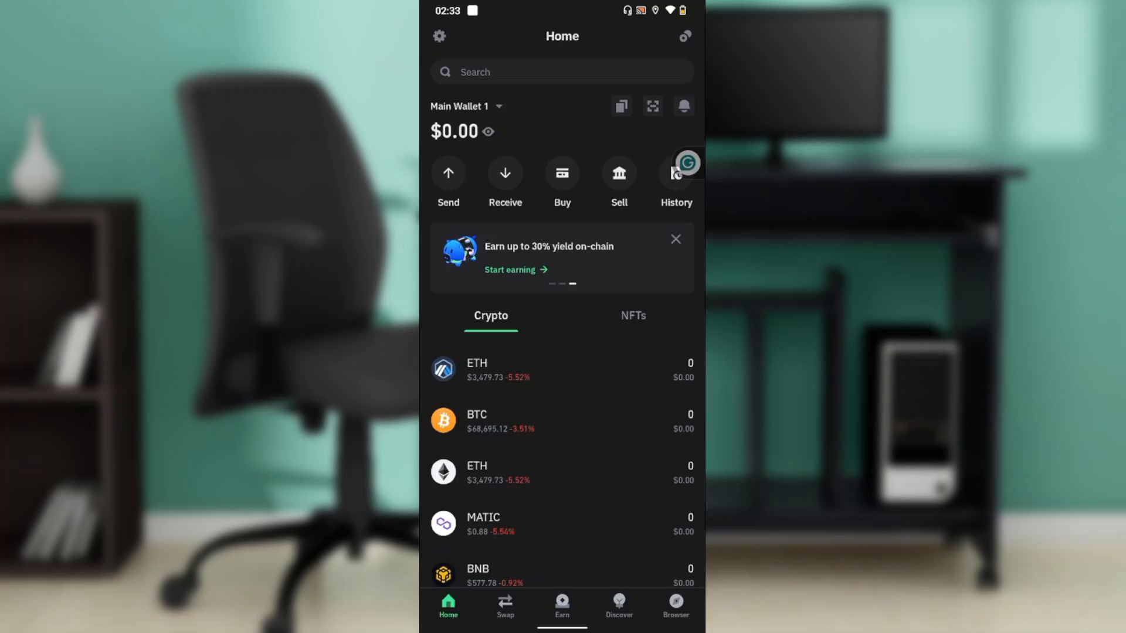
{"action": "scroll", "scroll_direction": "up", "scroll_amount": 3}
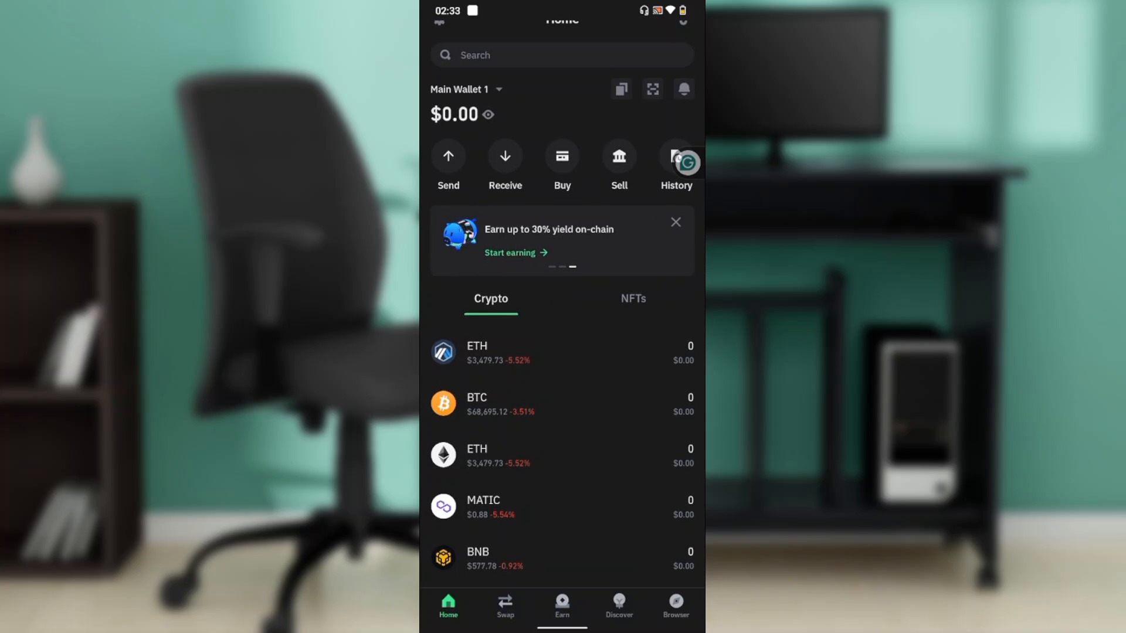
{"action": "scroll", "scroll_direction": "up", "scroll_amount": 3}
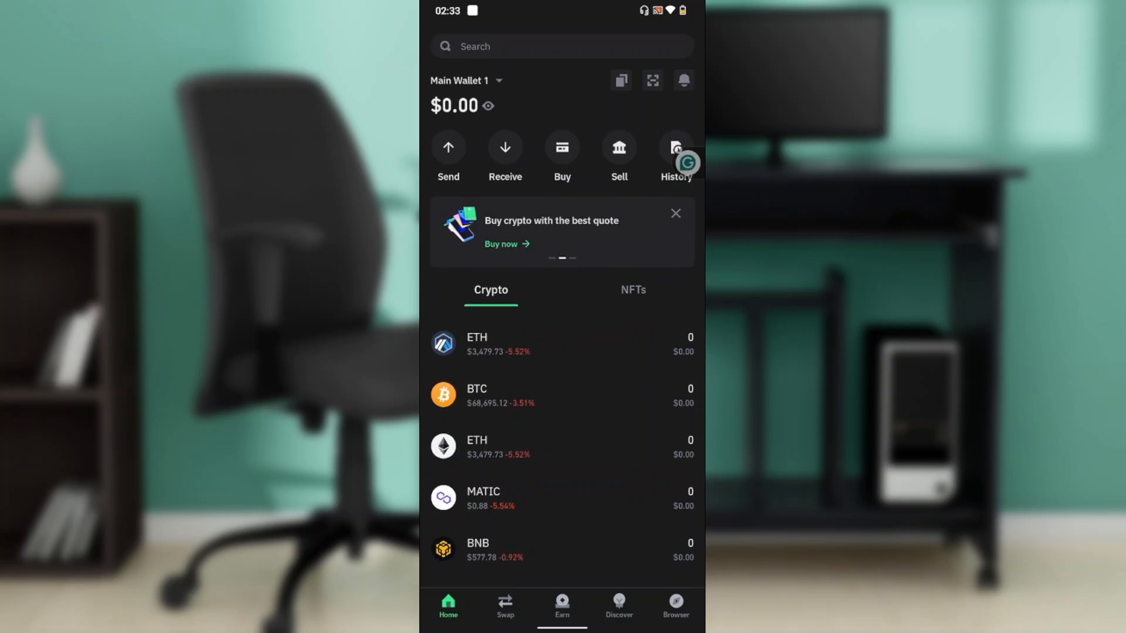
{"action": "scroll", "scroll_direction": "down", "scroll_amount": 3}
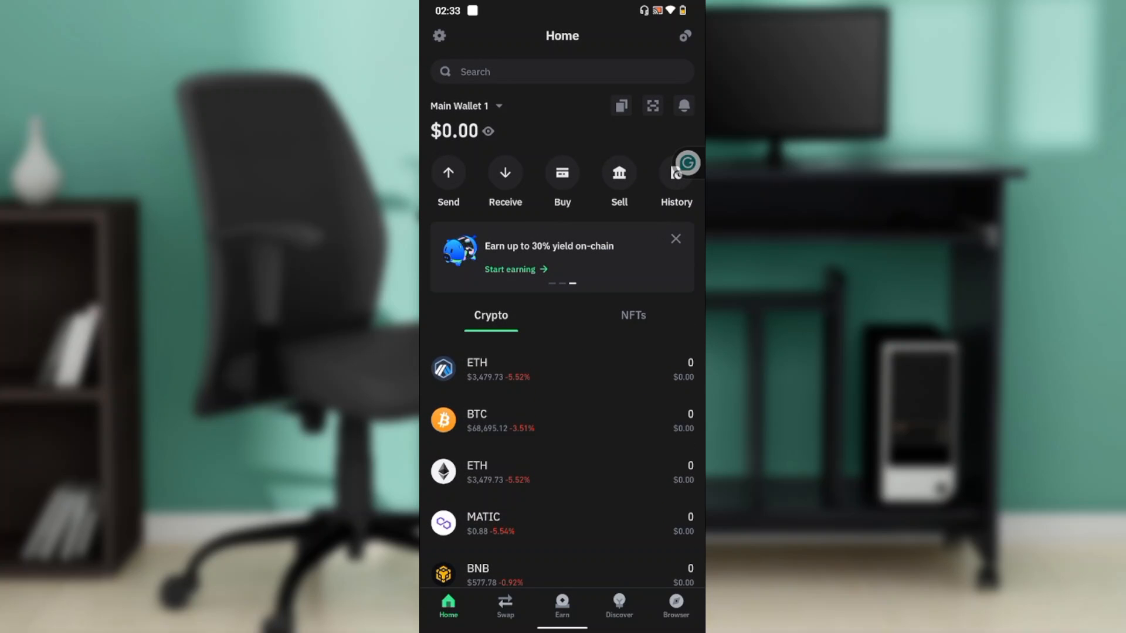
Show the Settings page from Wallets and Security down to the Instagram social link
{"action": "left_click", "coordinate": [439, 35]}
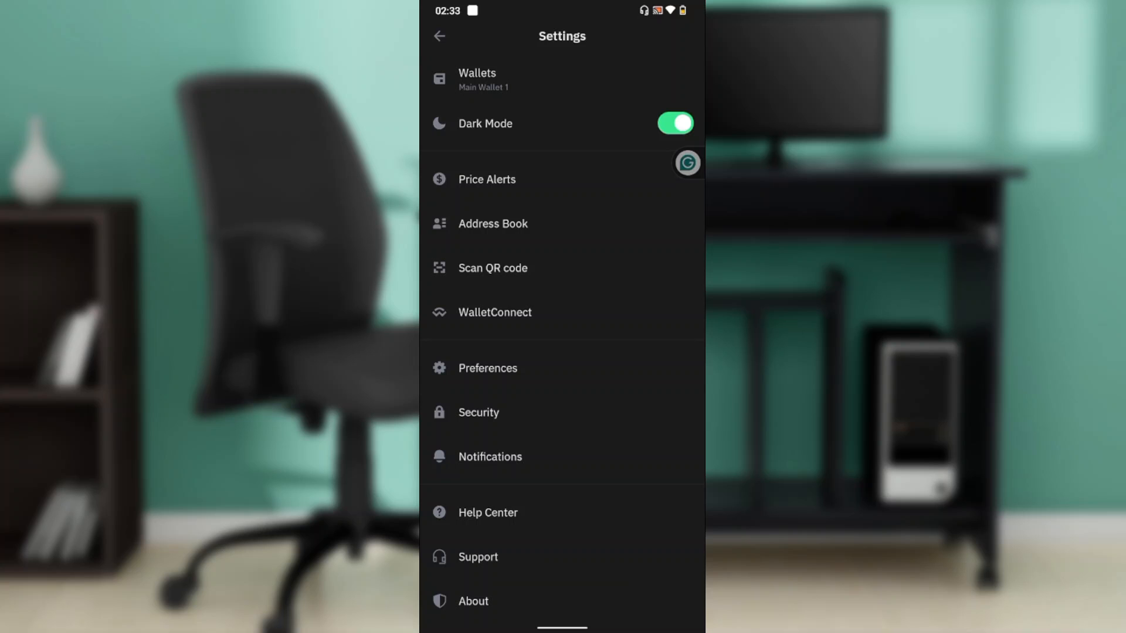
{"action": "scroll", "scroll_direction": "up", "scroll_amount": 3}
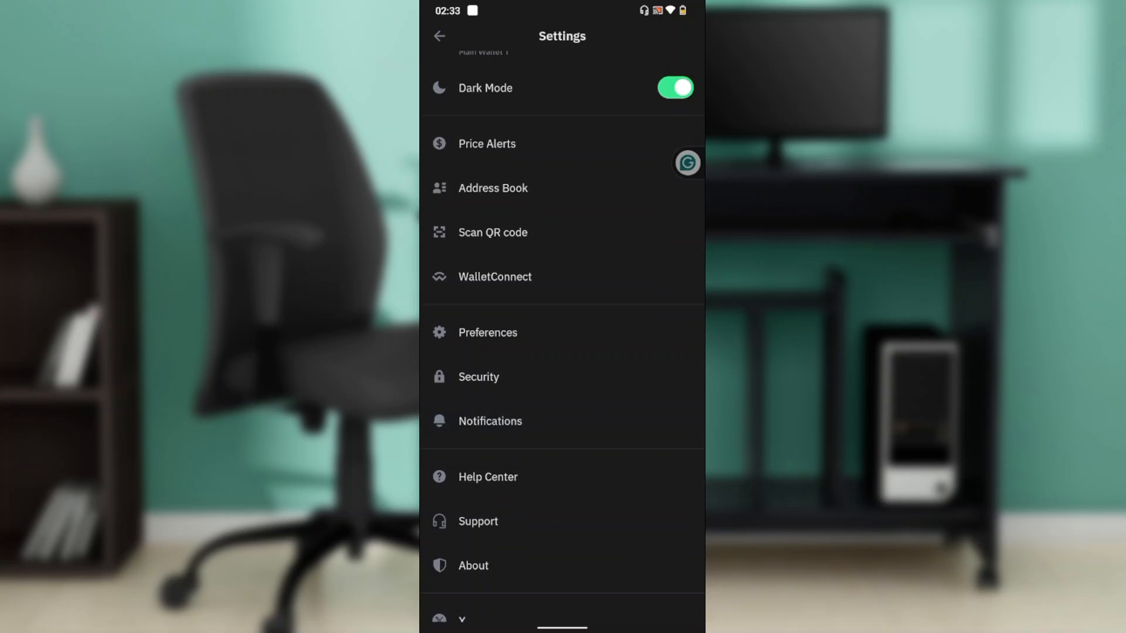
{"action": "scroll", "scroll_direction": "down", "scroll_amount": 3}
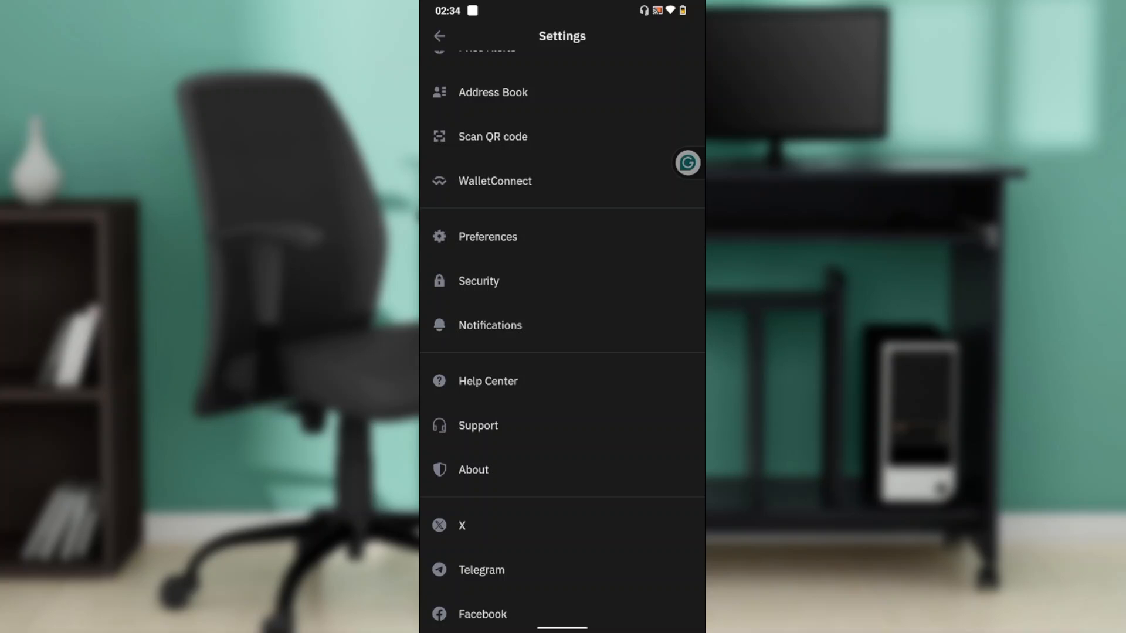
{"action": "scroll", "scroll_direction": "down", "scroll_amount": 3}
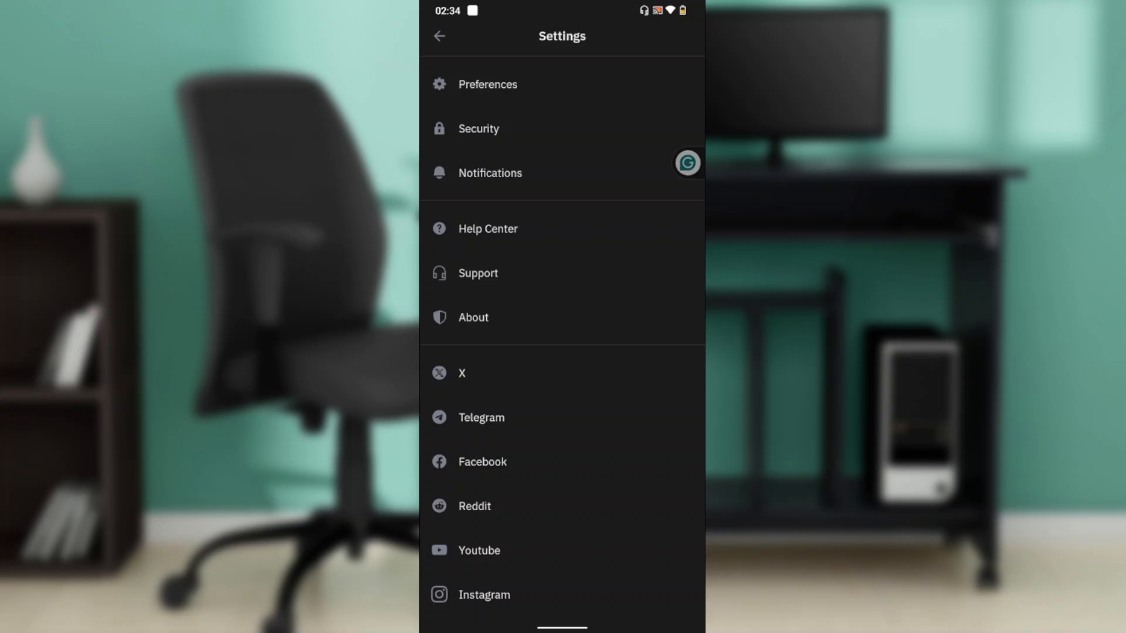
{"action": "scroll", "scroll_direction": "up", "scroll_amount": 3}
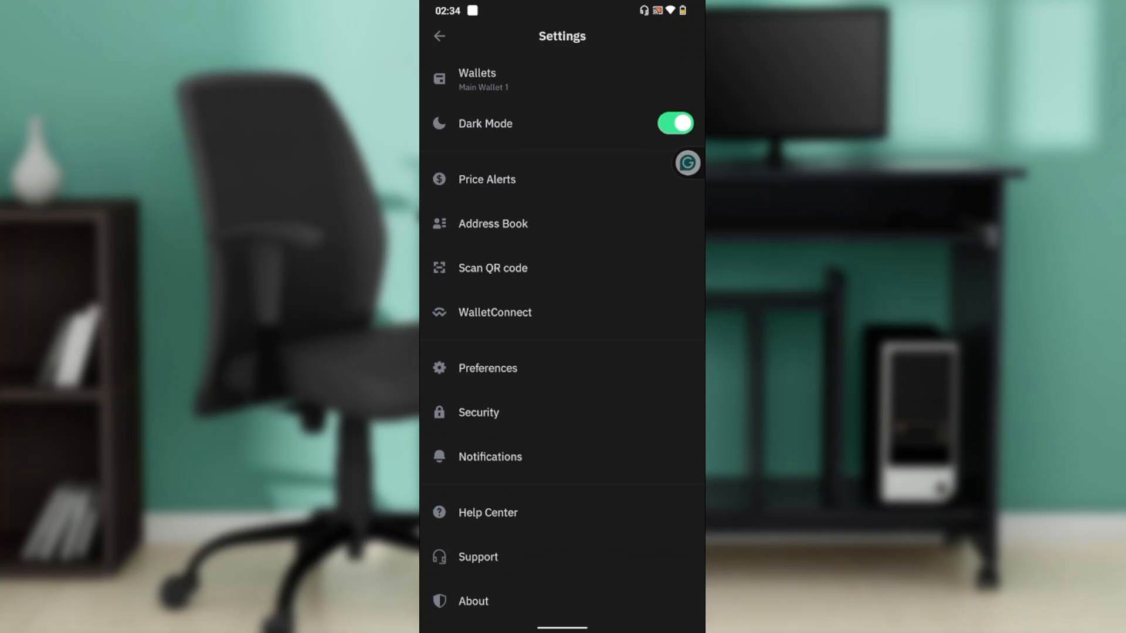
From Wallets, start deleting Main Wallet 1 so its delete confirmation prompt appears
{"action": "left_click", "coordinate": [477, 79]}
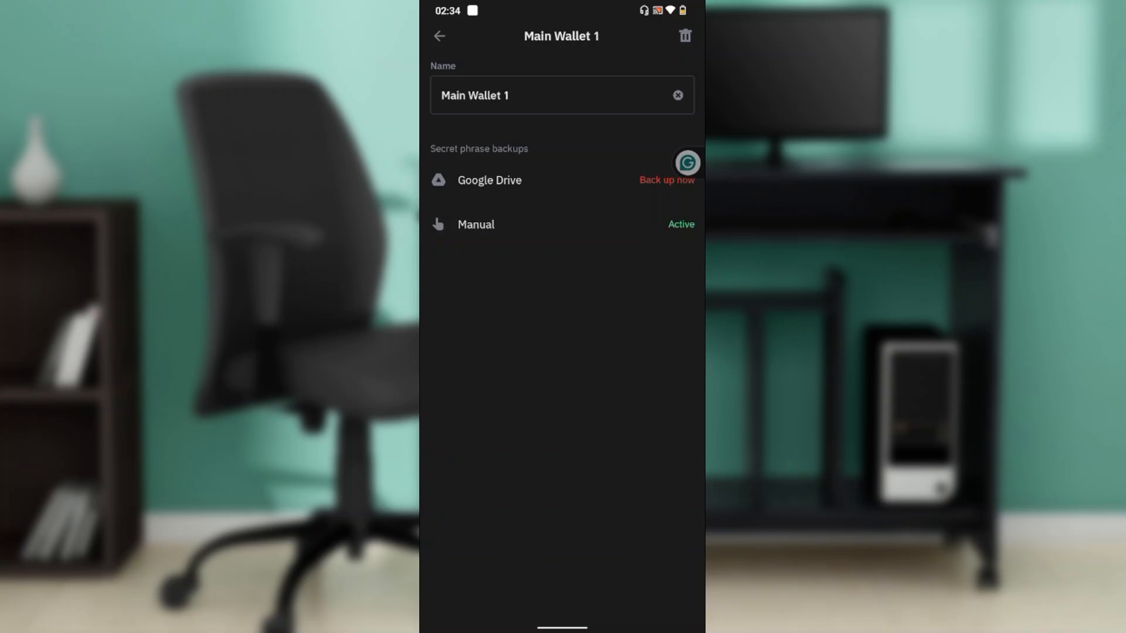
{"action": "left_click", "coordinate": [683, 36]}
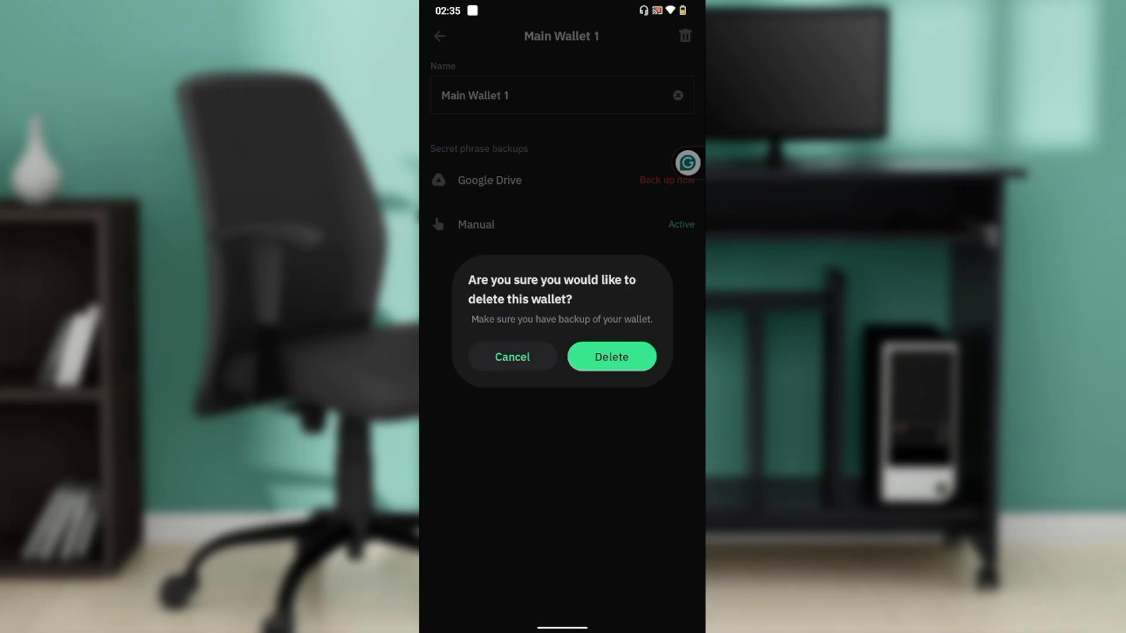
Cancel the deletion so Main Wallet 1's details and secret phrase backups show again
{"action": "left_click", "coordinate": [513, 357]}
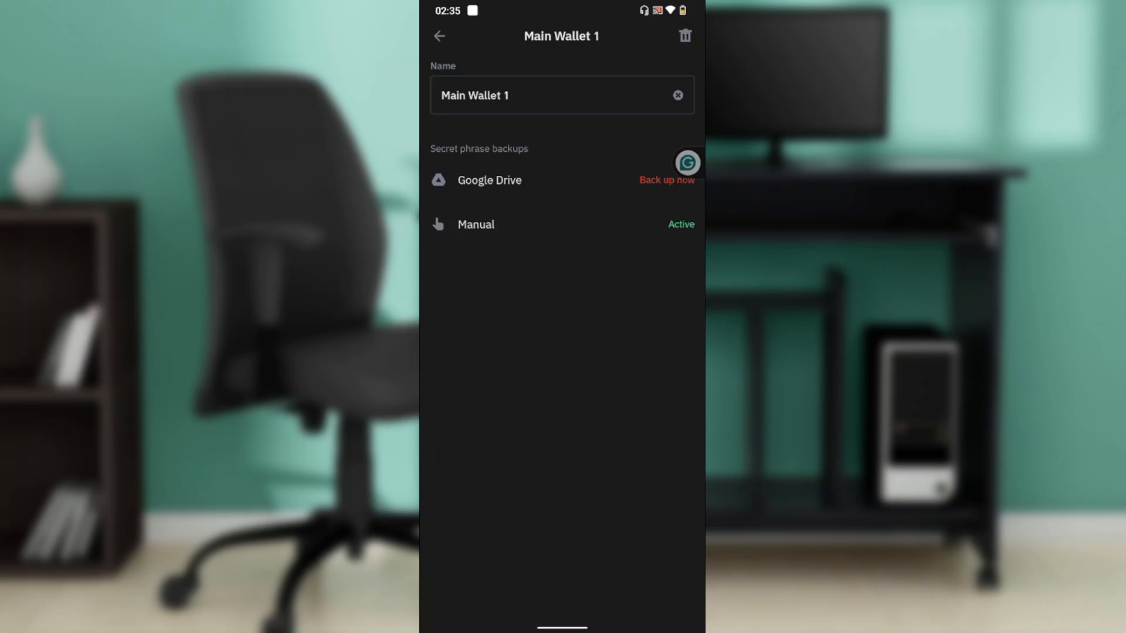
Return to Home, revisit Settings and launch the community help site in the browser
{"action": "left_click", "coordinate": [440, 36]}
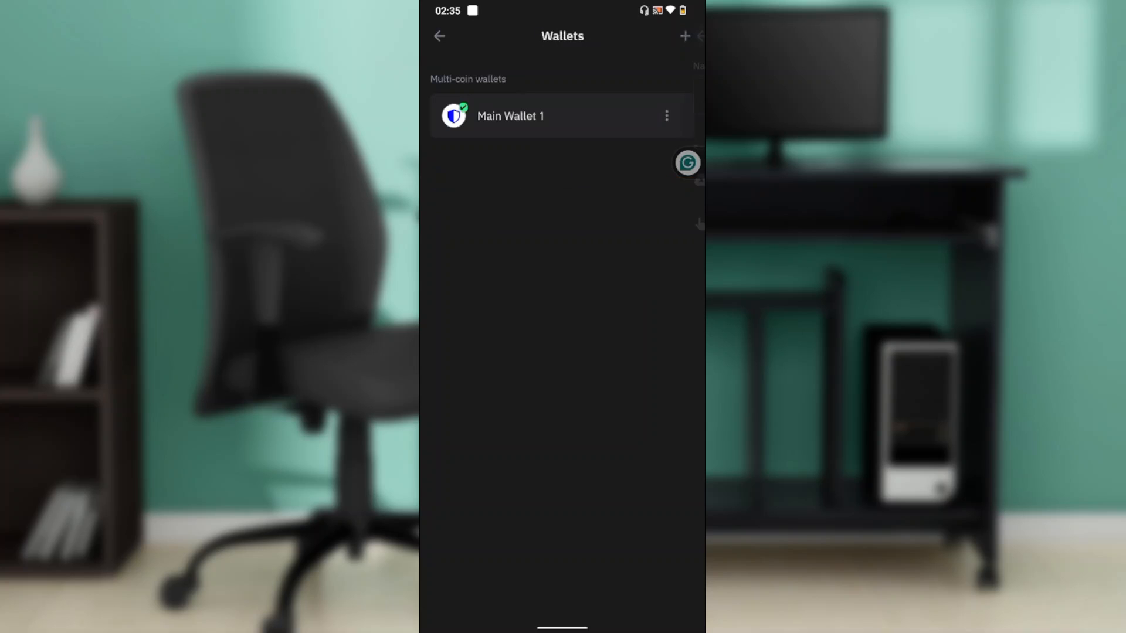
{"action": "left_click", "coordinate": [439, 36]}
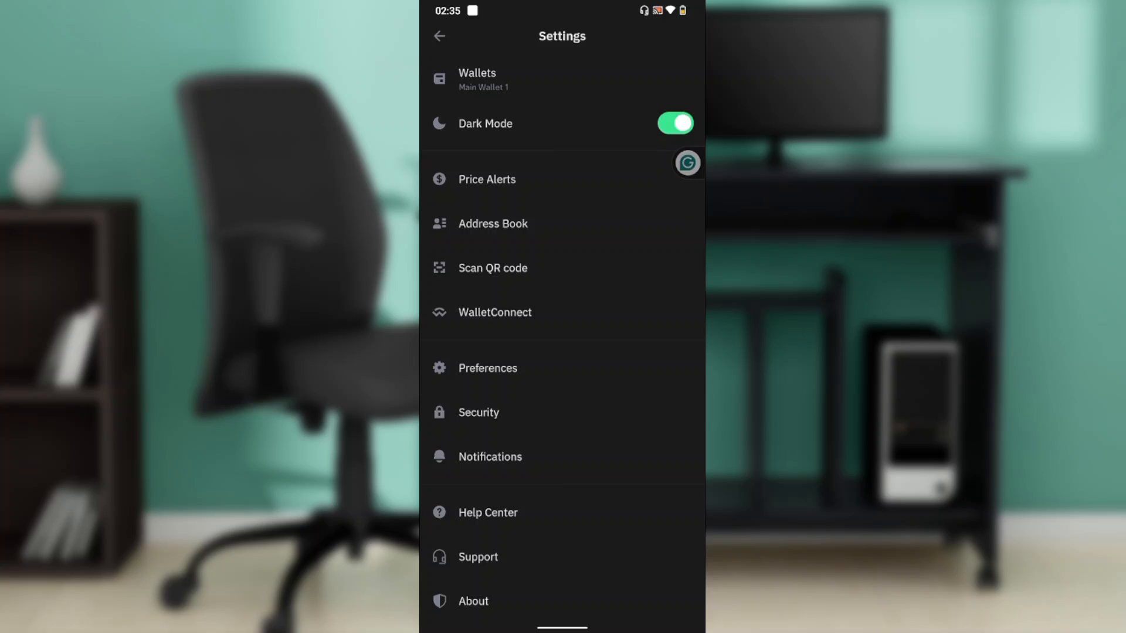
{"action": "left_click", "coordinate": [439, 37]}
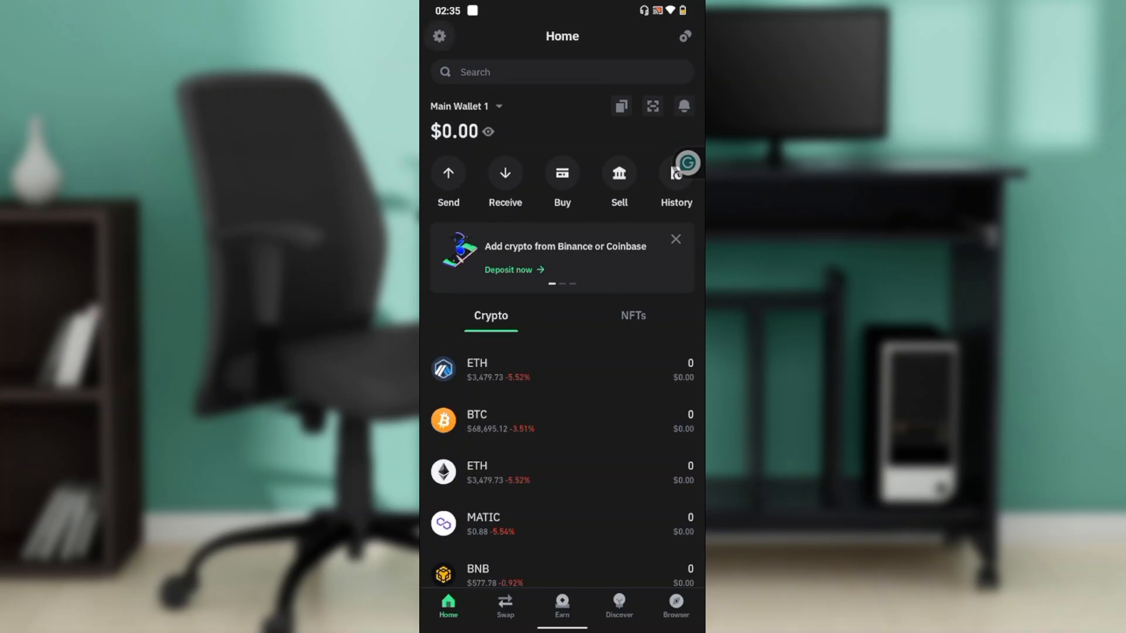
{"action": "left_click", "coordinate": [438, 36]}
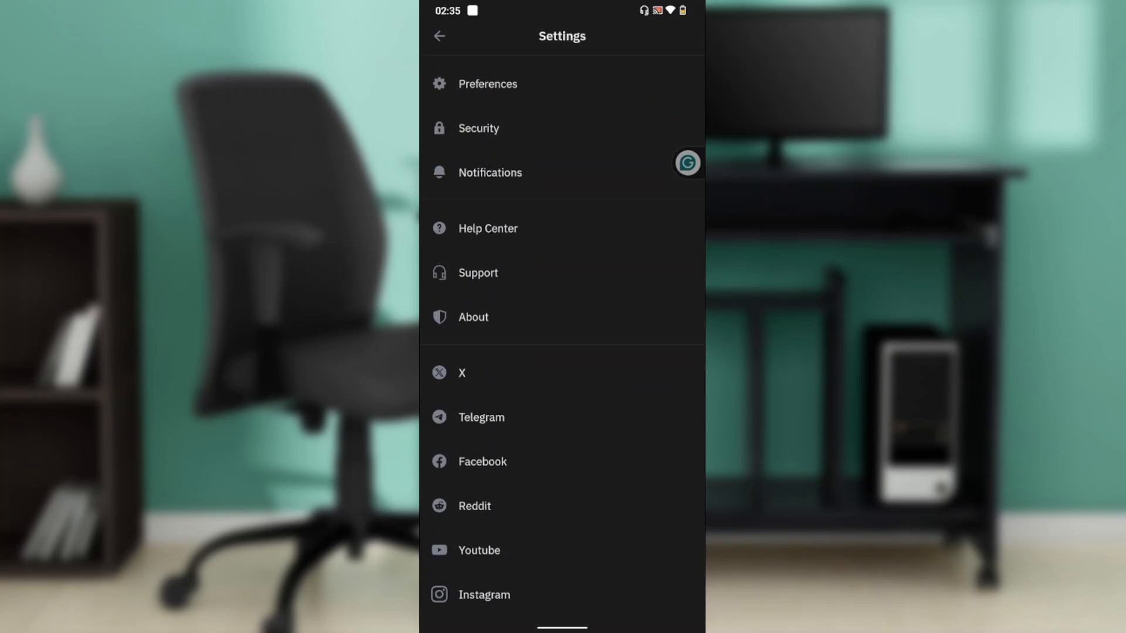
{"action": "scroll", "scroll_direction": "down", "scroll_amount": 3}
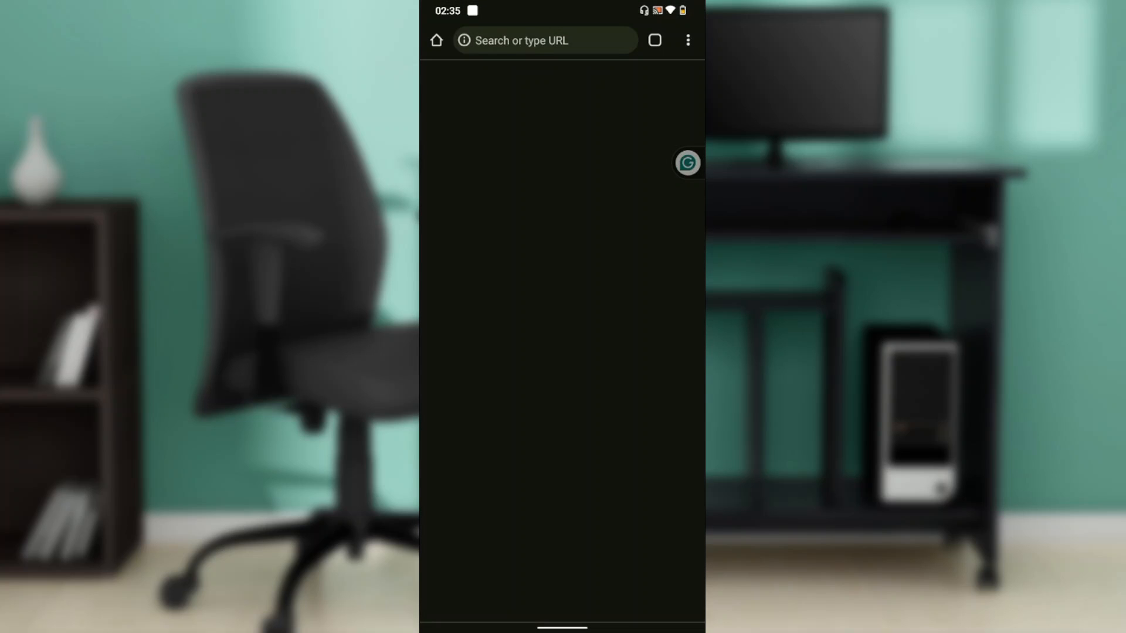
{"action": "left_click", "coordinate": [545, 40]}
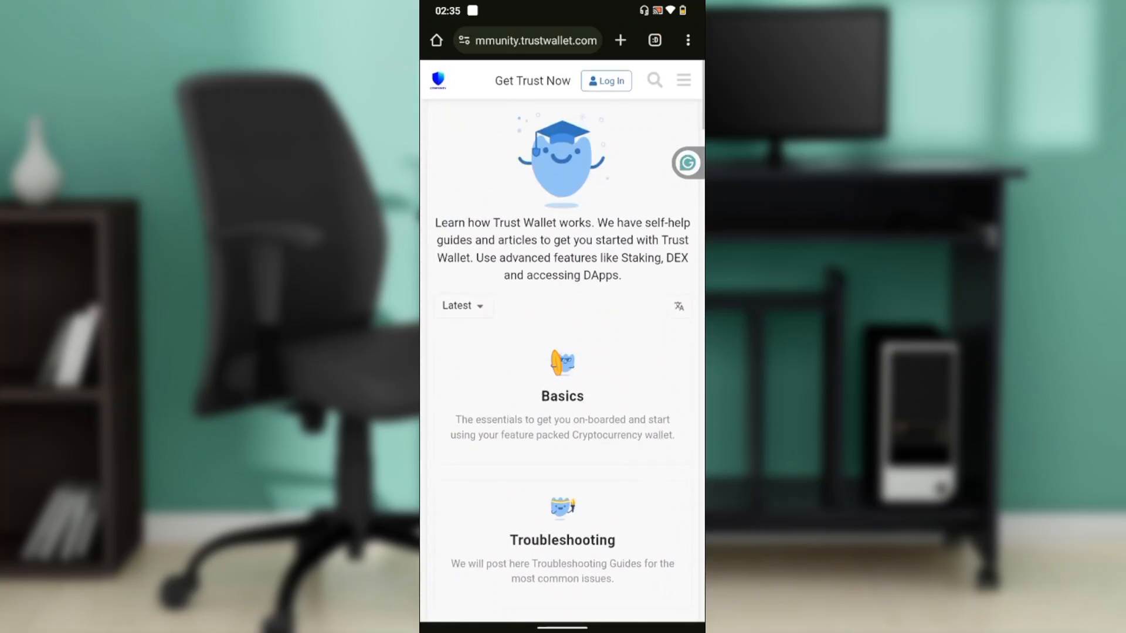
Search the community site for 'How to delete my account permanently', which returns no results
{"action": "left_click", "coordinate": [653, 80]}
{"action": "type", "text": "How to dele"}
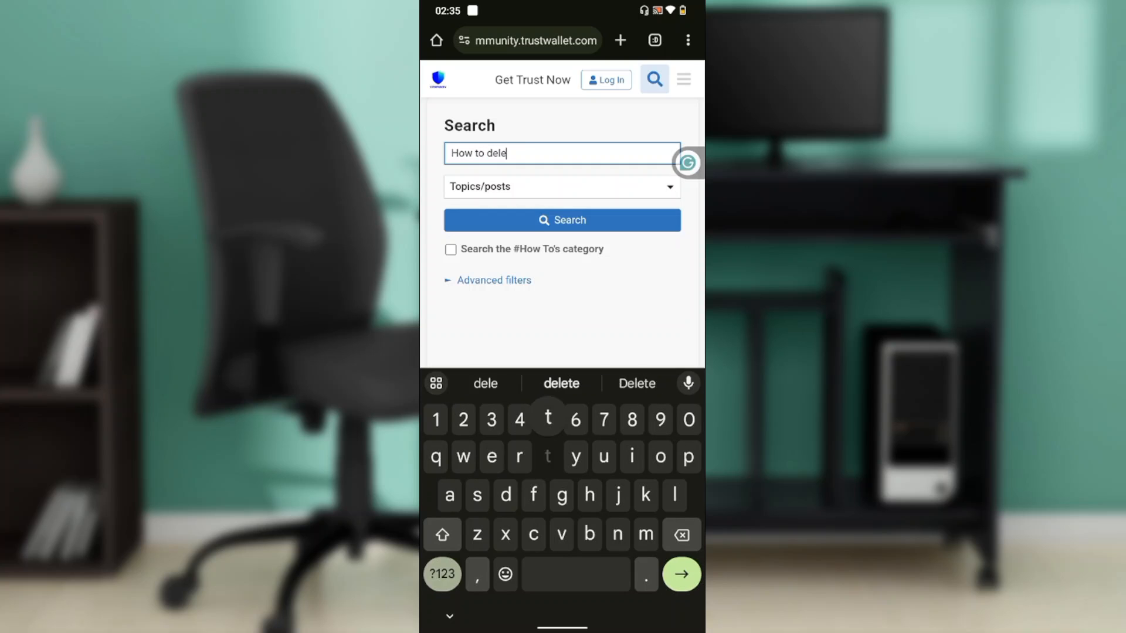
{"action": "type", "text": "te my account permanently"}
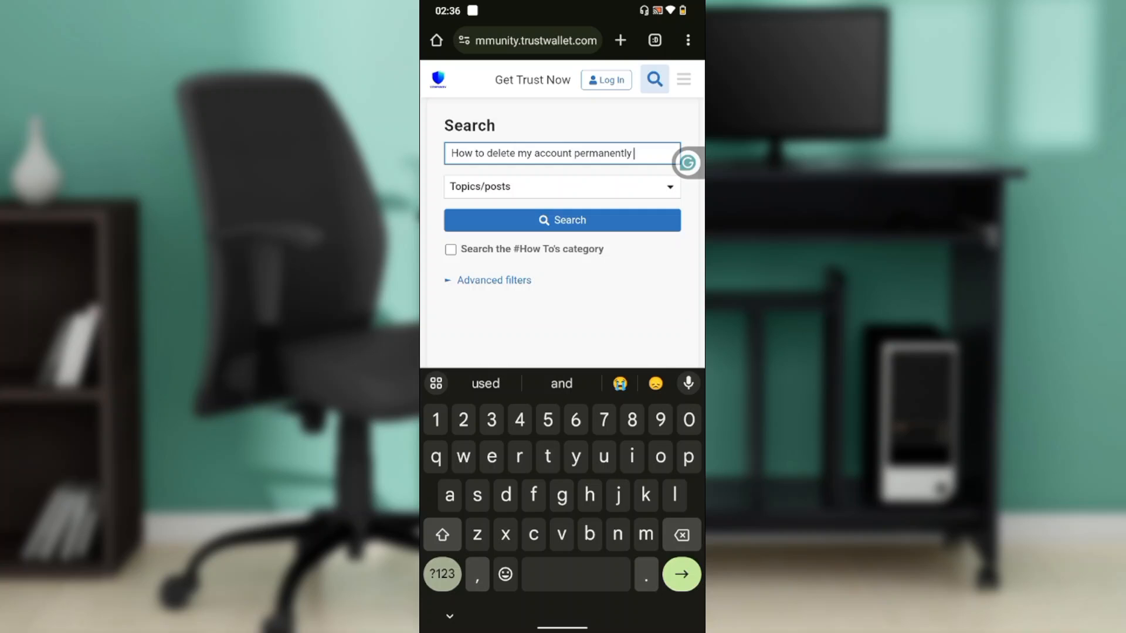
{"action": "left_click", "coordinate": [561, 220]}
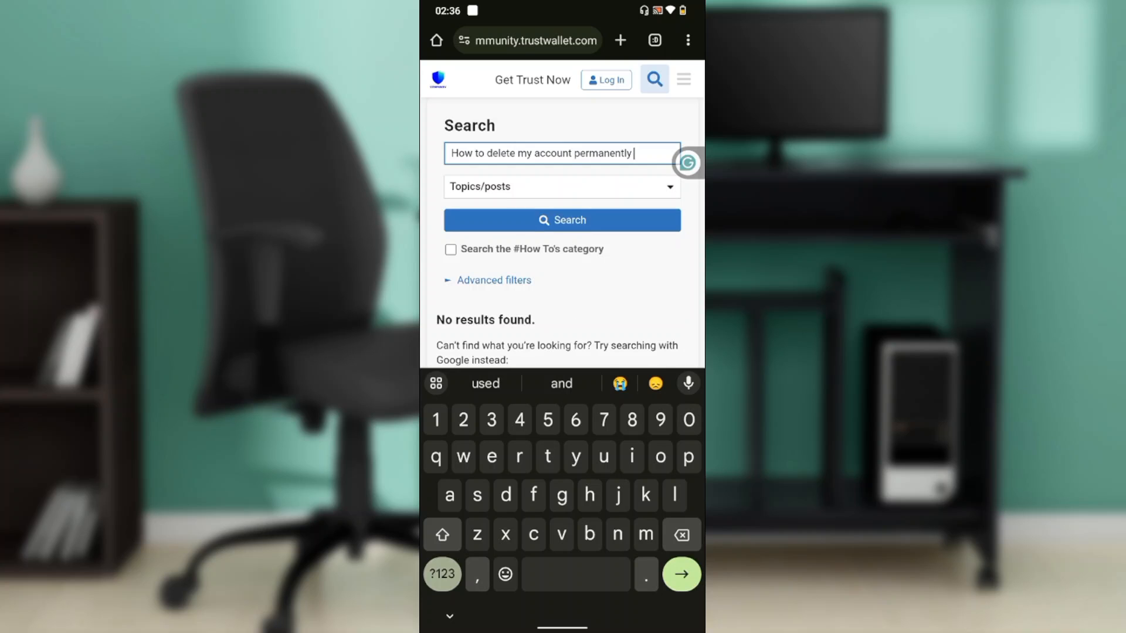
{"action": "scroll", "scroll_direction": "down", "scroll_amount": 3}
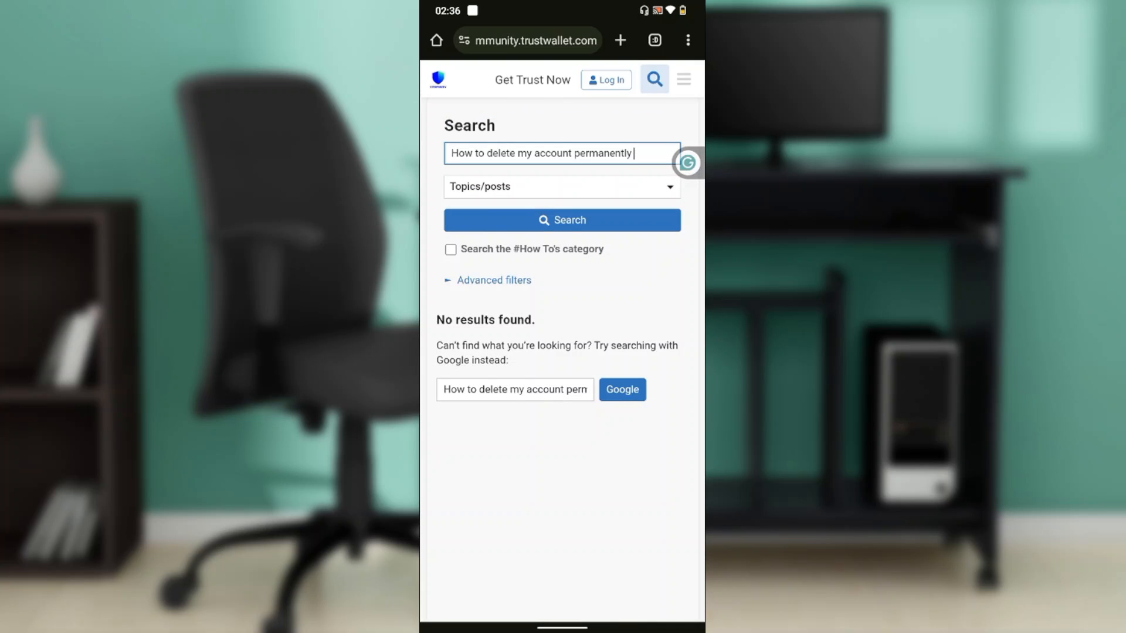
Shorten the query to 'How to delete my account' and search again
{"action": "left_click", "coordinate": [562, 152]}
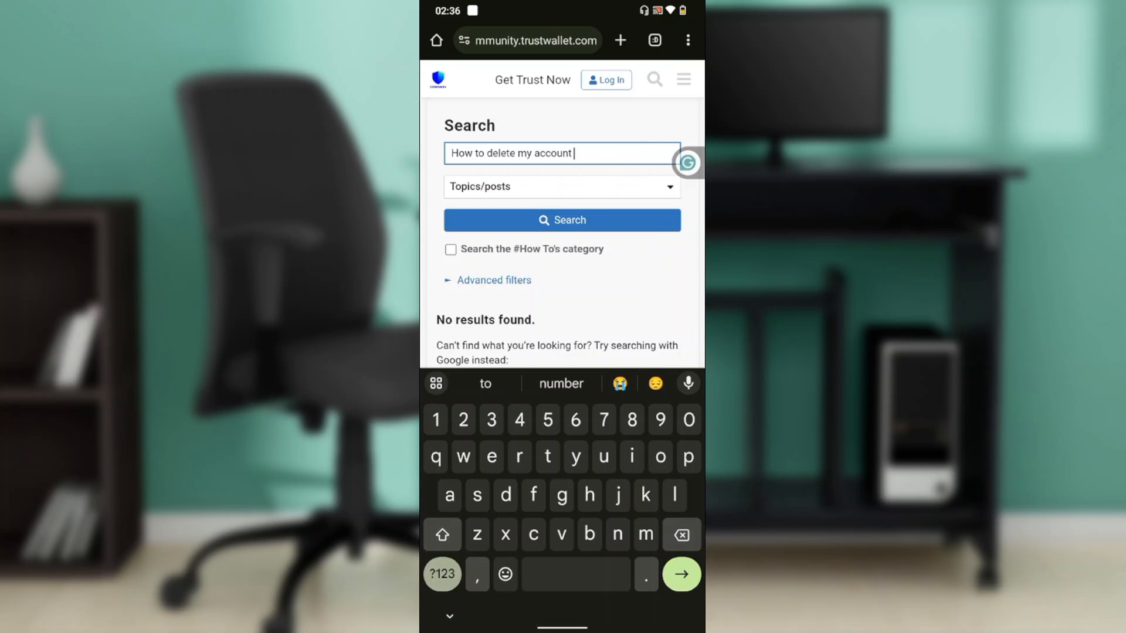
{"action": "left_click", "coordinate": [562, 219]}
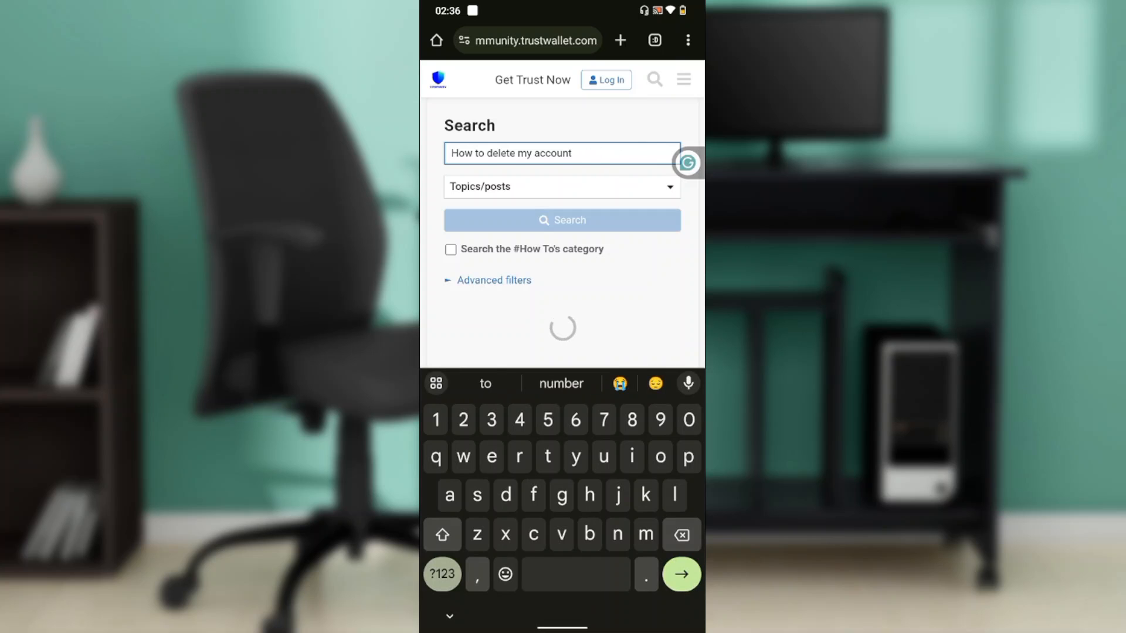
Browse the account deletion results to the footer, then go back to the 'permanently' no-results search
{"action": "left_click", "coordinate": [561, 219]}
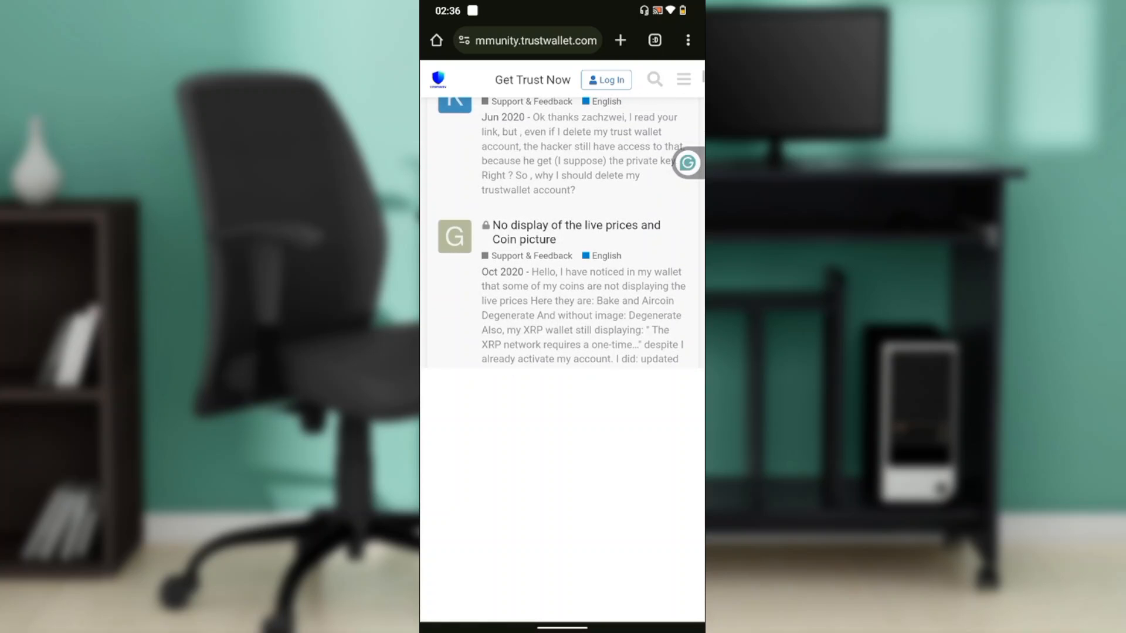
{"action": "scroll", "scroll_direction": "down", "scroll_amount": 3}
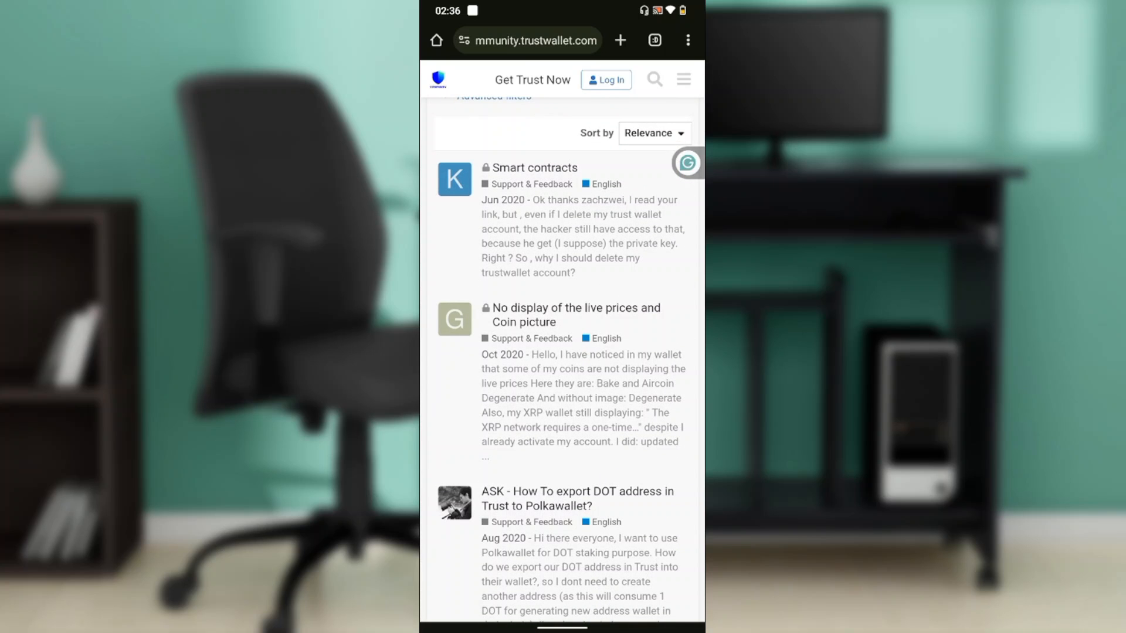
{"action": "scroll", "scroll_direction": "down", "scroll_amount": 3}
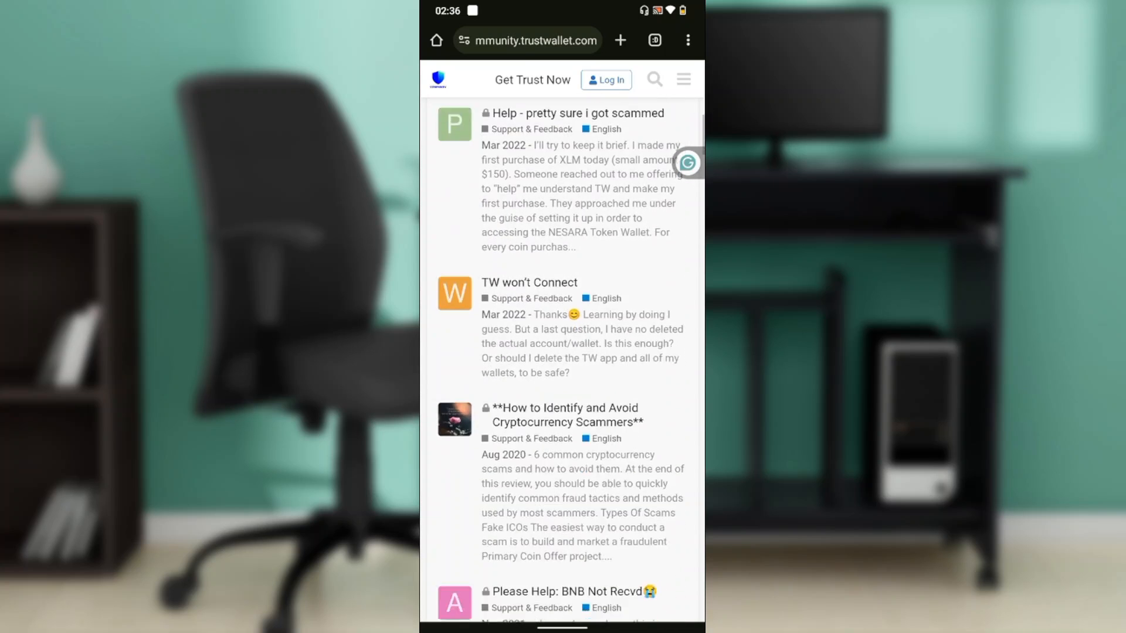
{"action": "scroll", "scroll_direction": "down", "scroll_amount": 3}
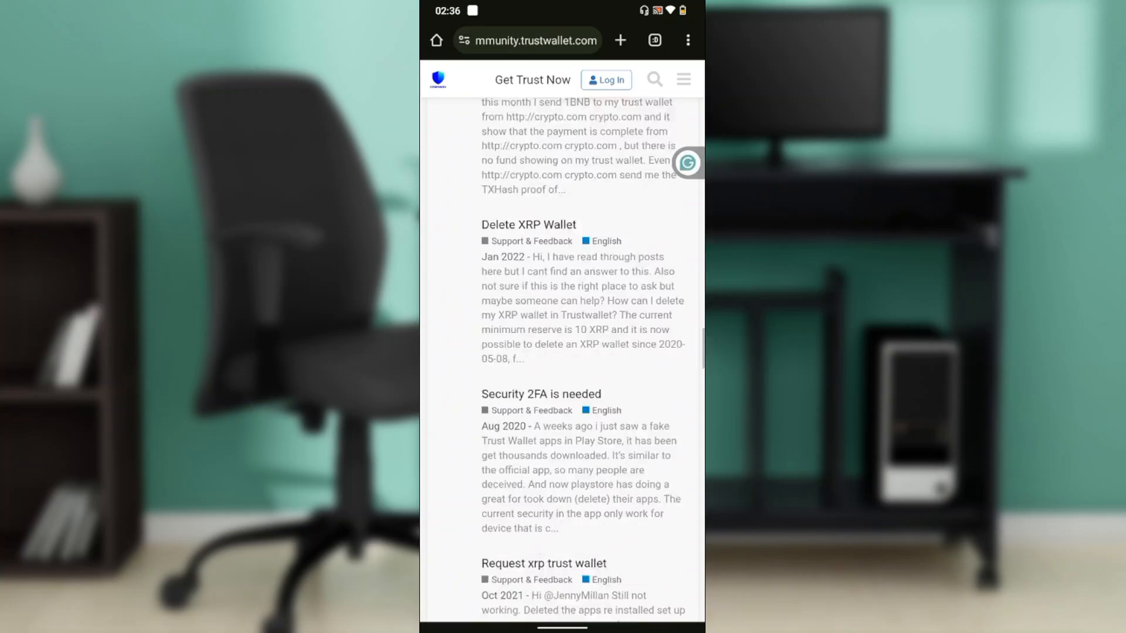
{"action": "scroll", "scroll_direction": "down", "scroll_amount": 3}
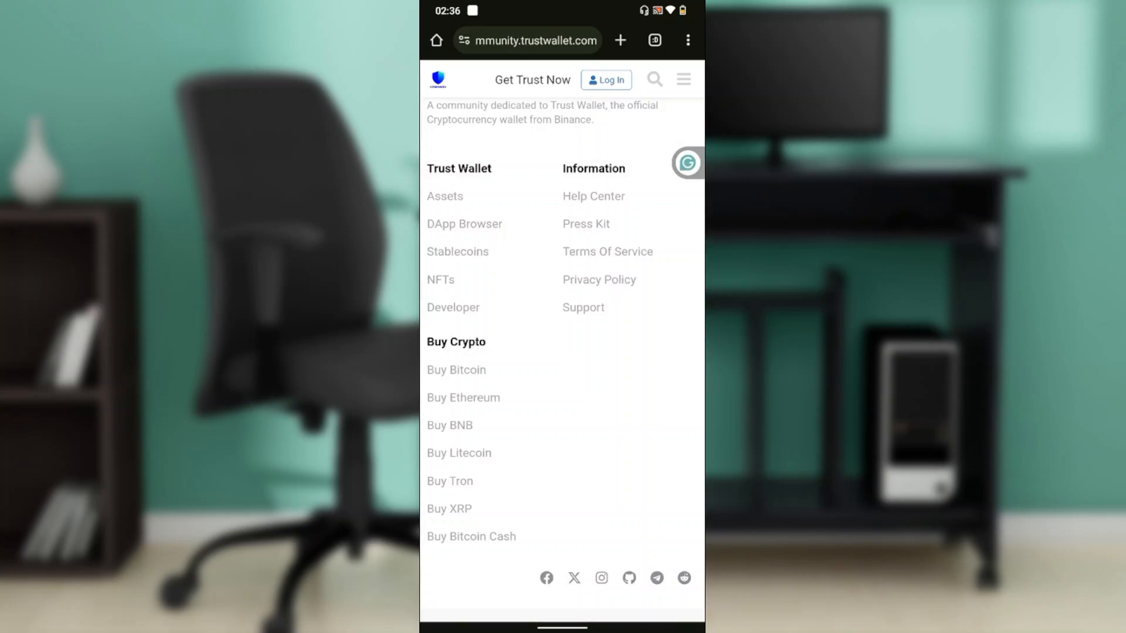
{"action": "left_click", "coordinate": [653, 79]}
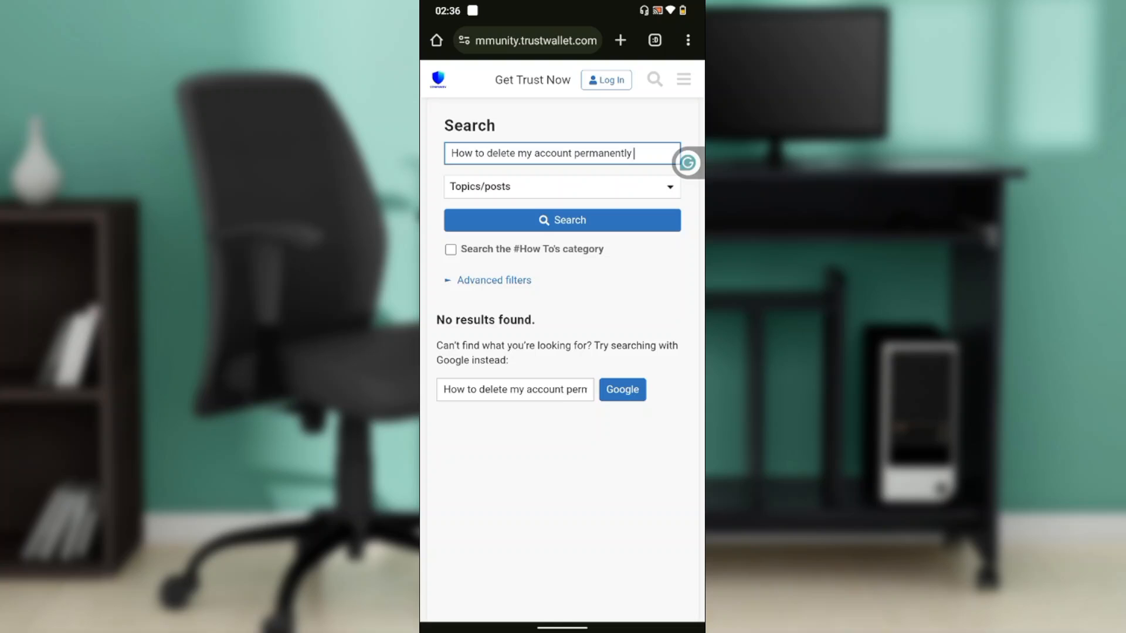